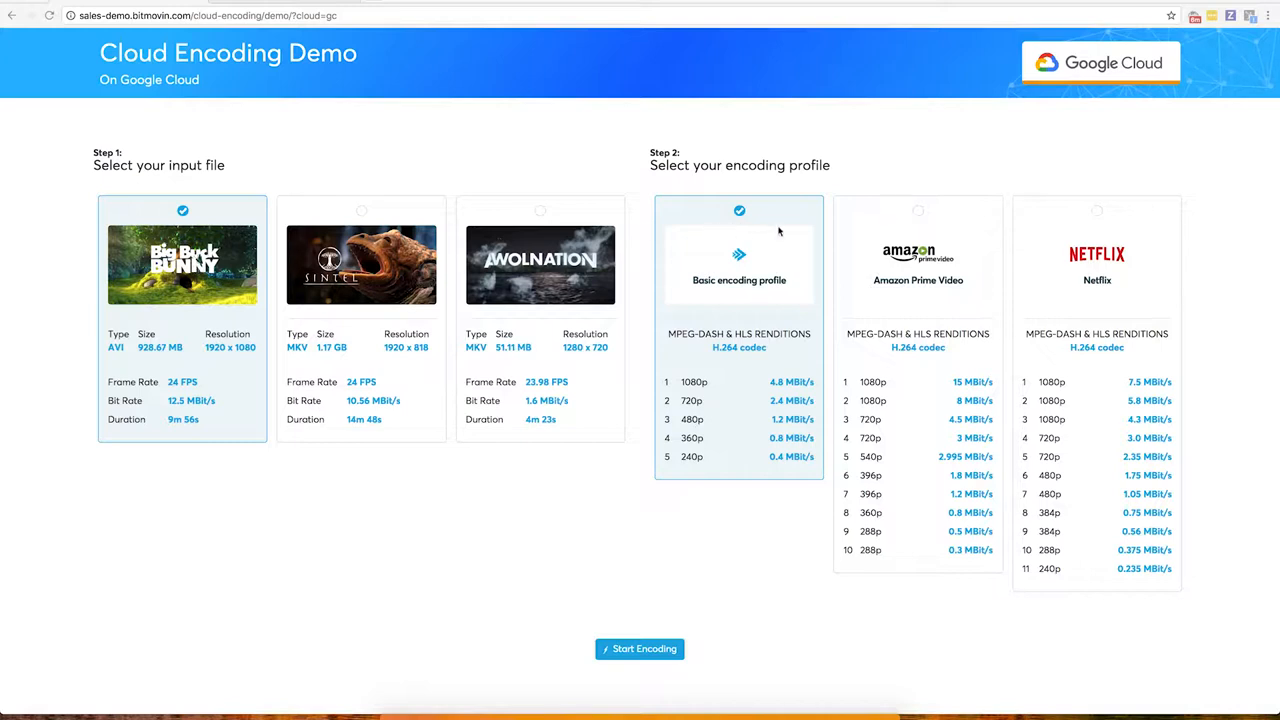
pyautogui.moveTo(1048, 348)
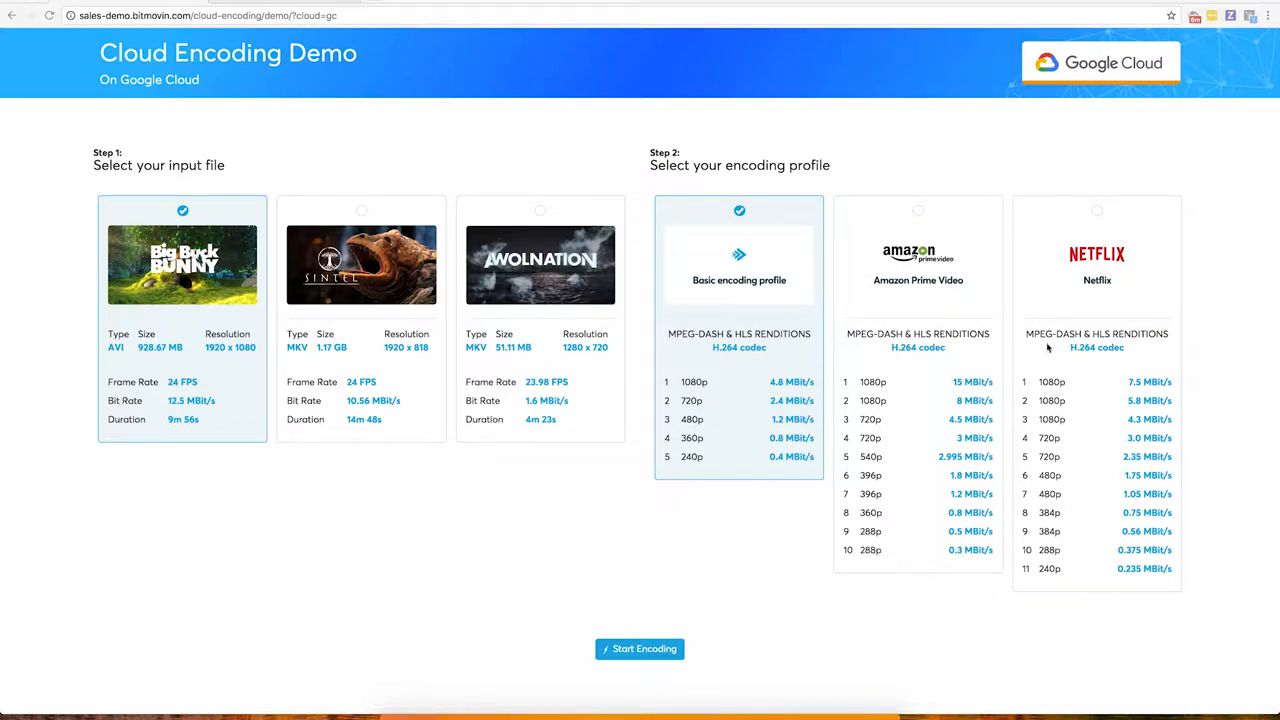
pyautogui.moveTo(828, 242)
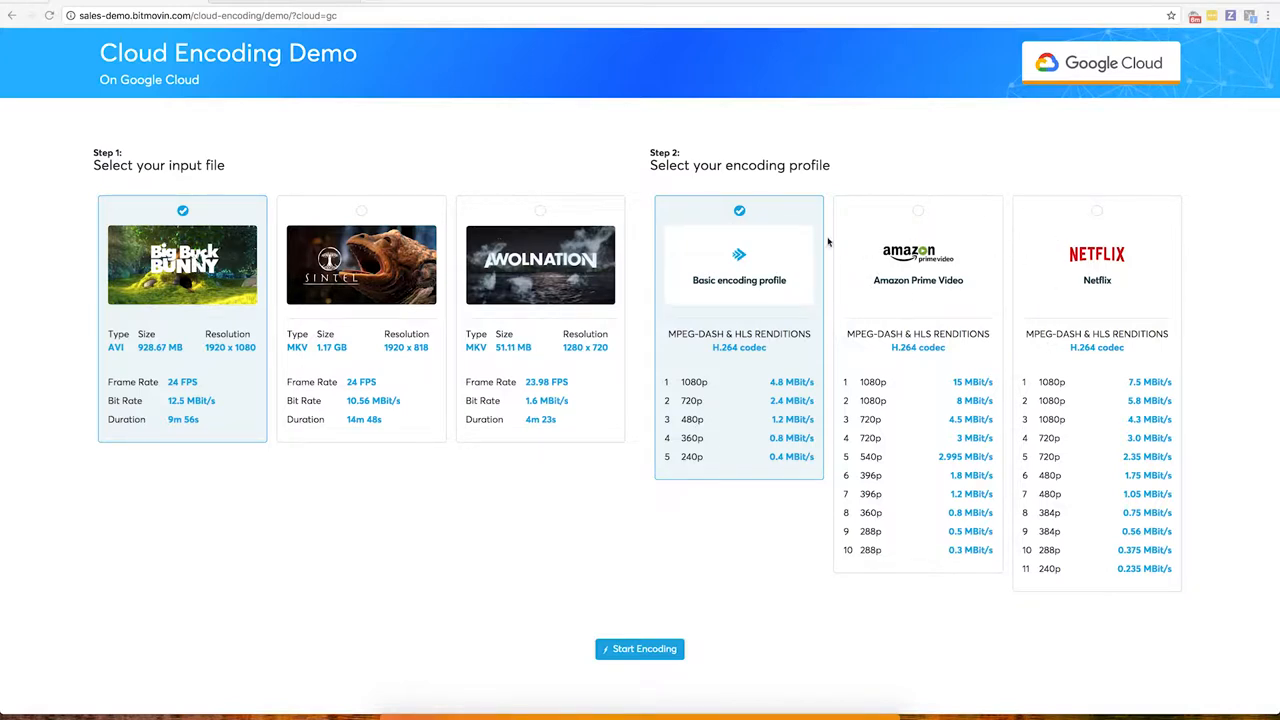
pyautogui.moveTo(742, 333)
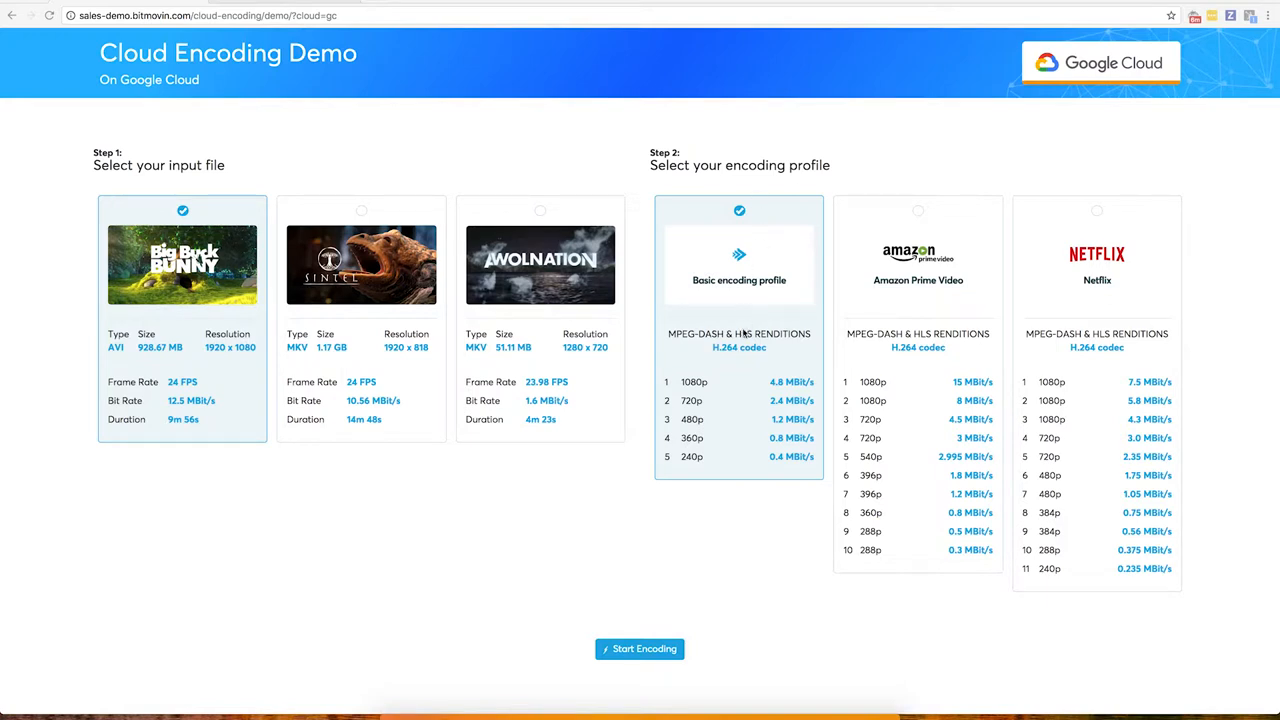
pyautogui.moveTo(700, 468)
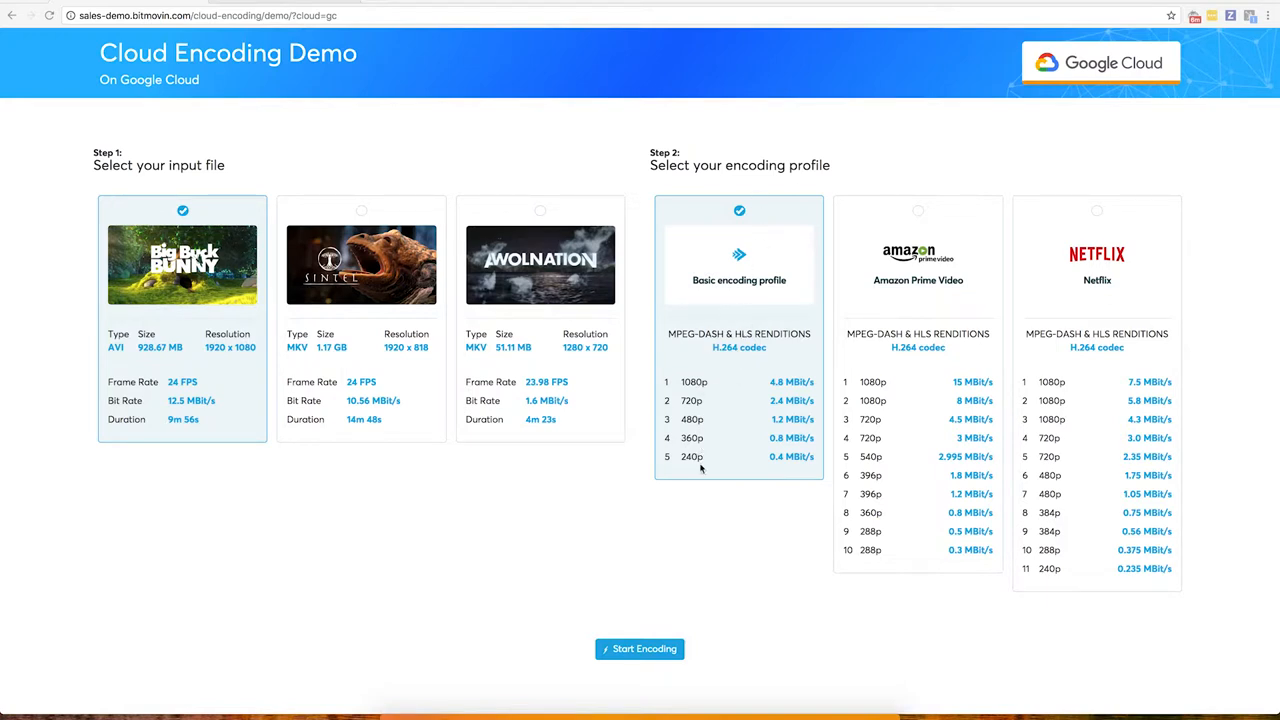
pyautogui.moveTo(668, 636)
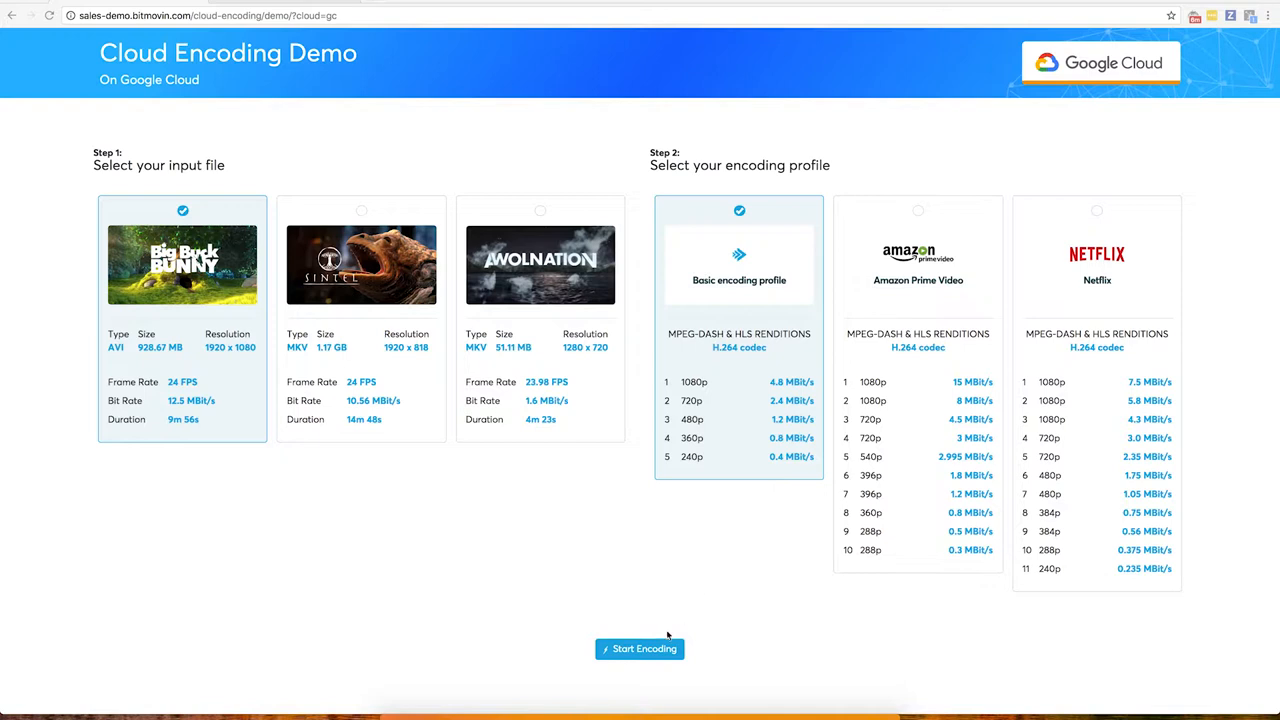
# Start encoding Big Buck Bunny with the Basic encoding profile.
pyautogui.click(640, 648)
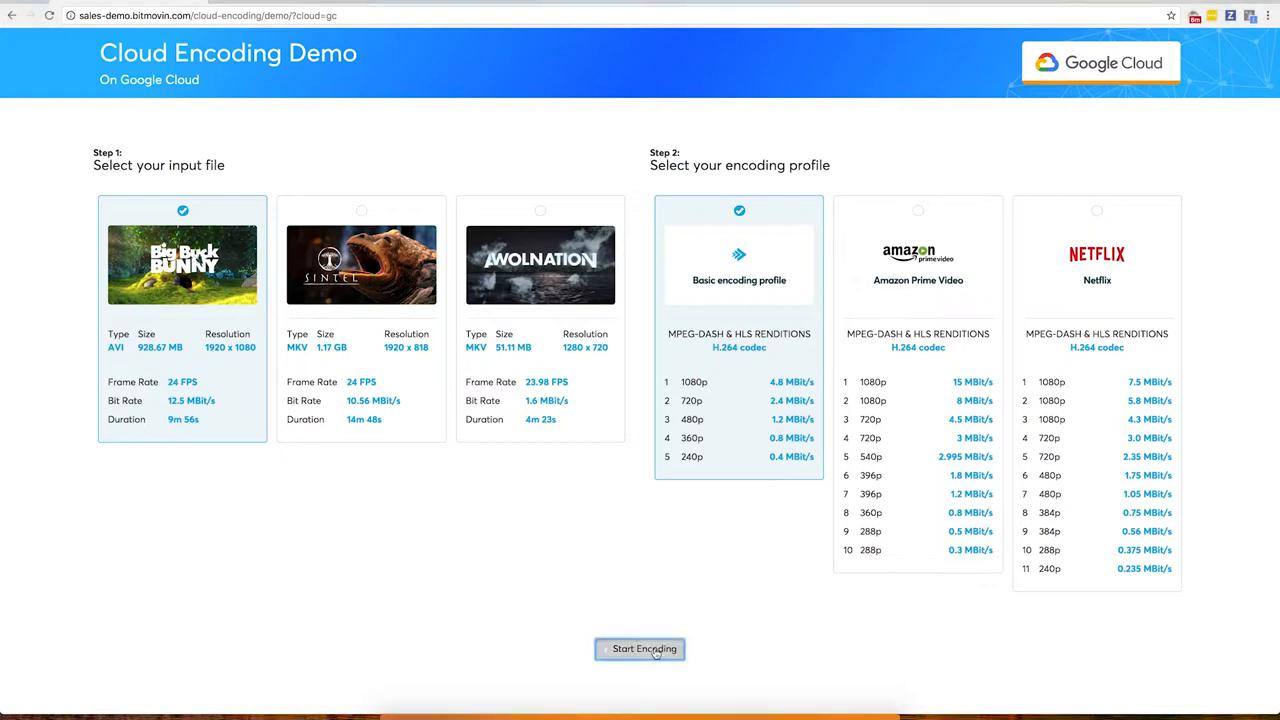
pyautogui.click(640, 649)
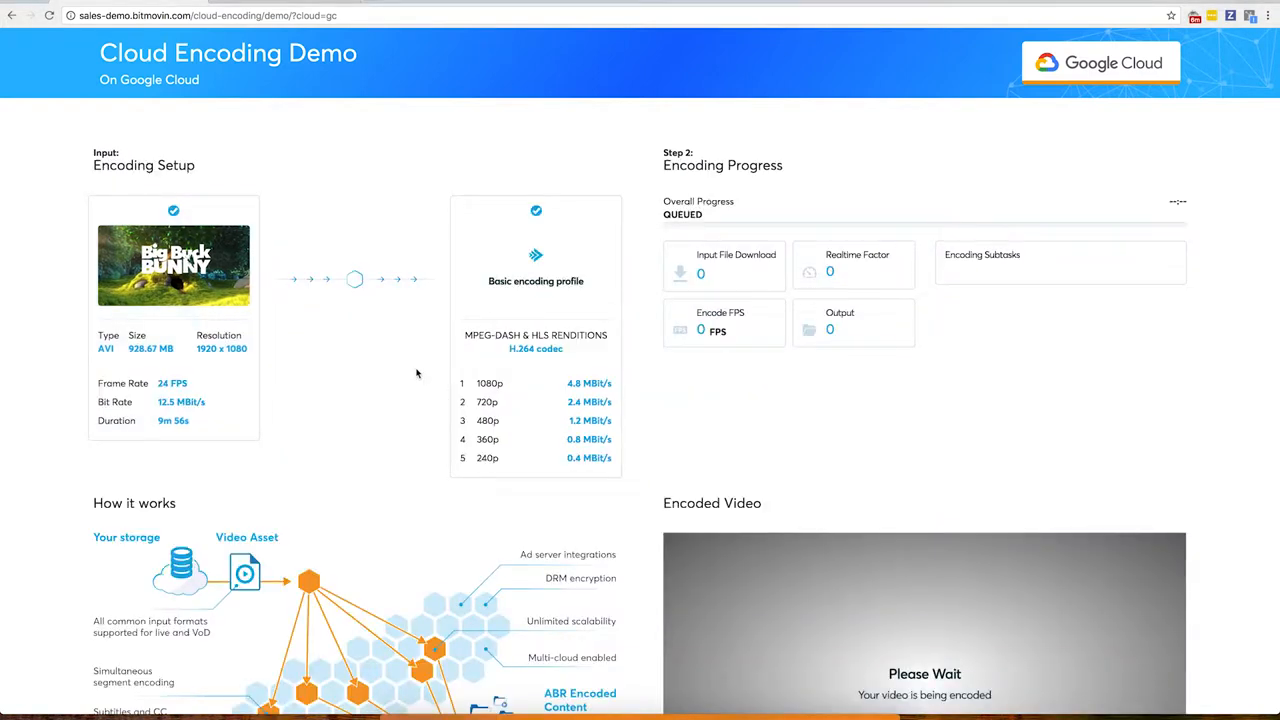
pyautogui.moveTo(684, 196)
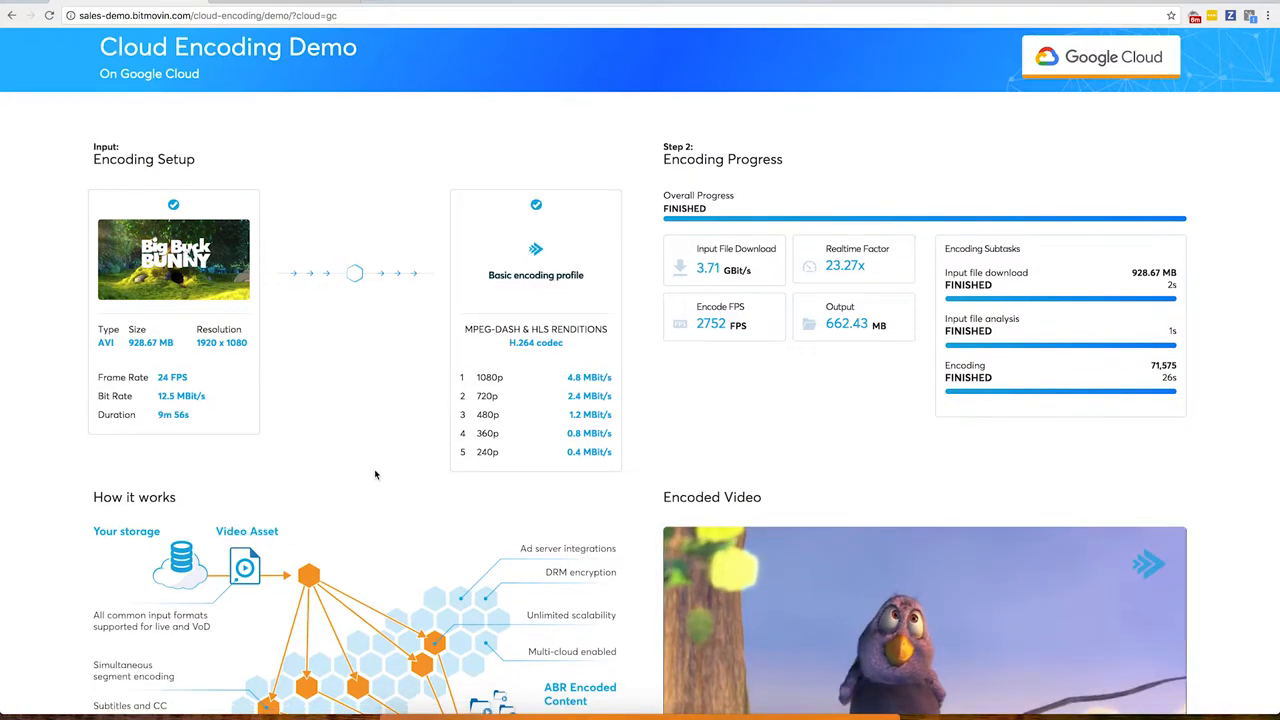
# After encoding finishes, scroll down to the Encoded Video player showing Big Buck Bunny.
pyautogui.scroll(-3)
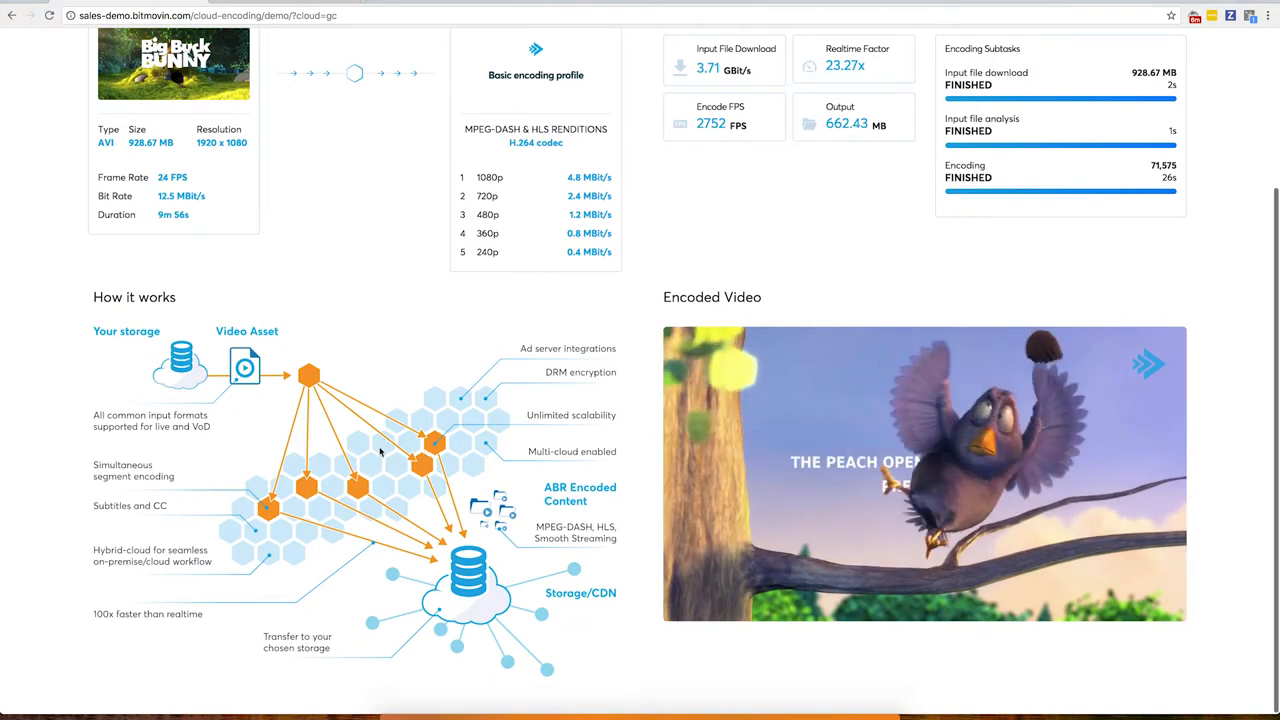